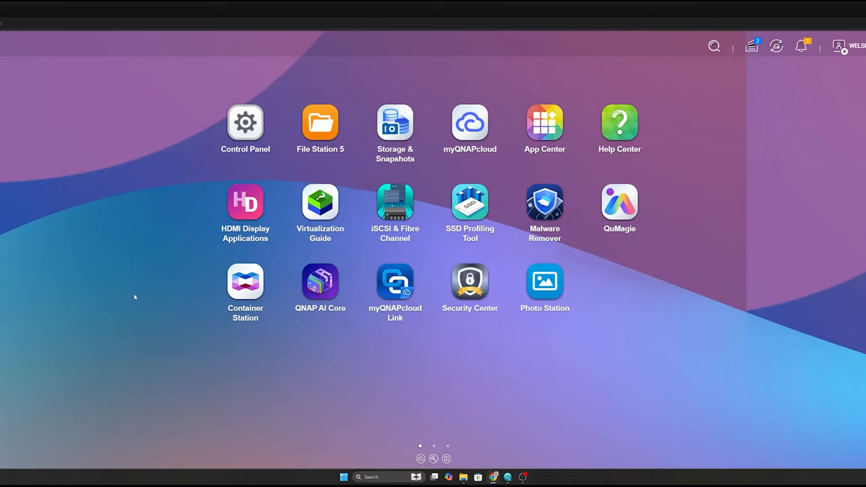
{"action": "mouse_move", "coordinate": [158, 277]}
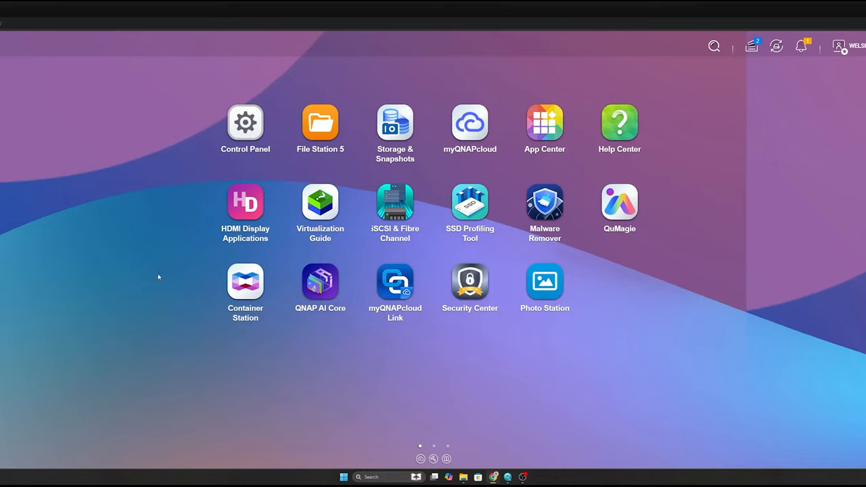
{"action": "mouse_move", "coordinate": [544, 122]}
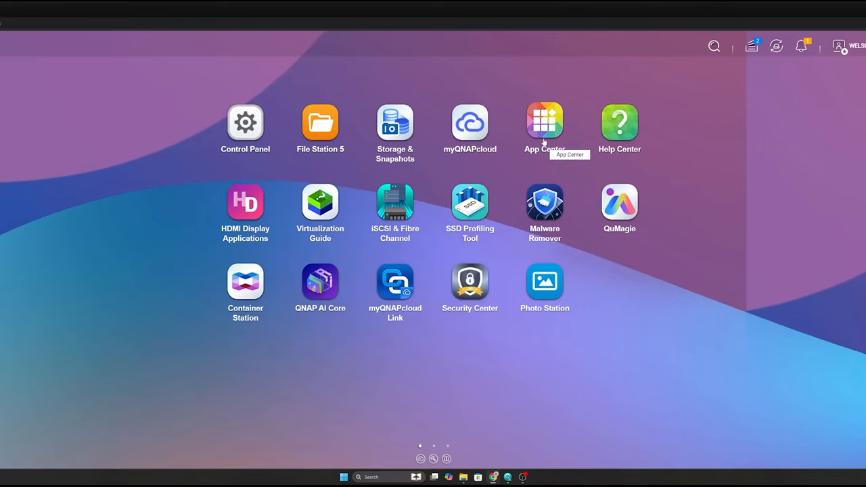
Step: Launch the App Center
{"action": "left_click", "coordinate": [543, 122]}
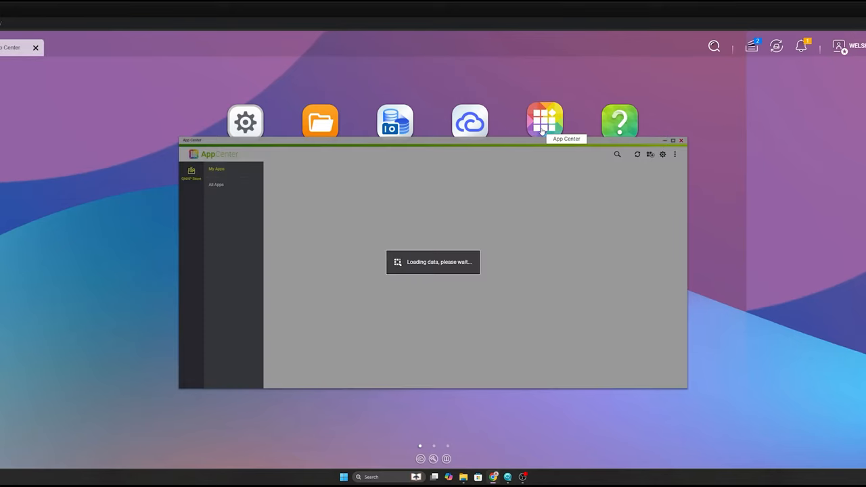
{"action": "mouse_move", "coordinate": [201, 139]}
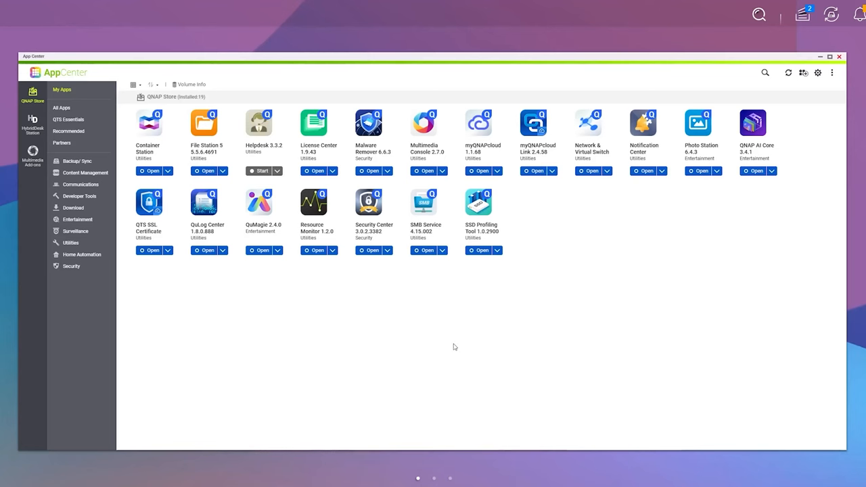
{"action": "mouse_move", "coordinate": [147, 219]}
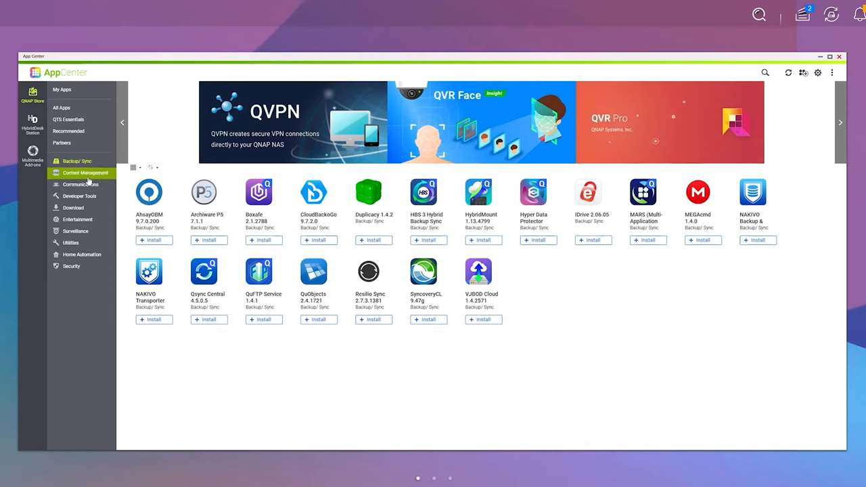
Step: Browse the Communications and Download store categories, ending on Entertainment apps
{"action": "left_click", "coordinate": [81, 184]}
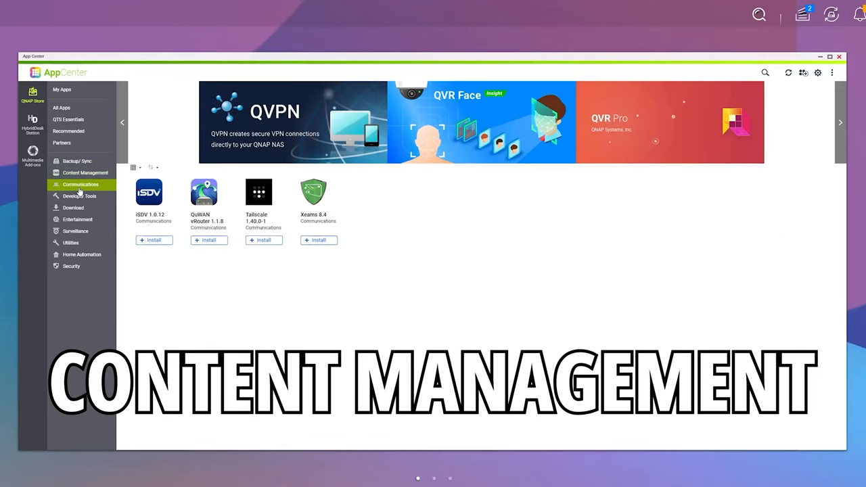
{"action": "left_click", "coordinate": [79, 196]}
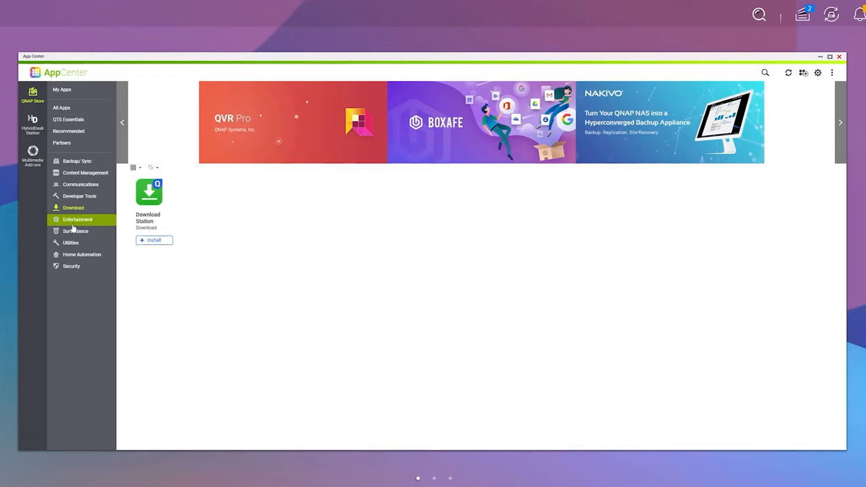
{"action": "mouse_move", "coordinate": [77, 219]}
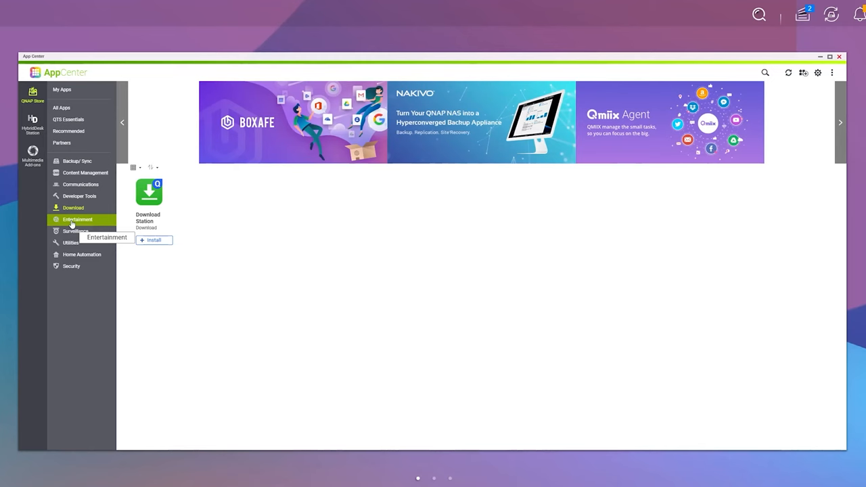
{"action": "left_click", "coordinate": [76, 219]}
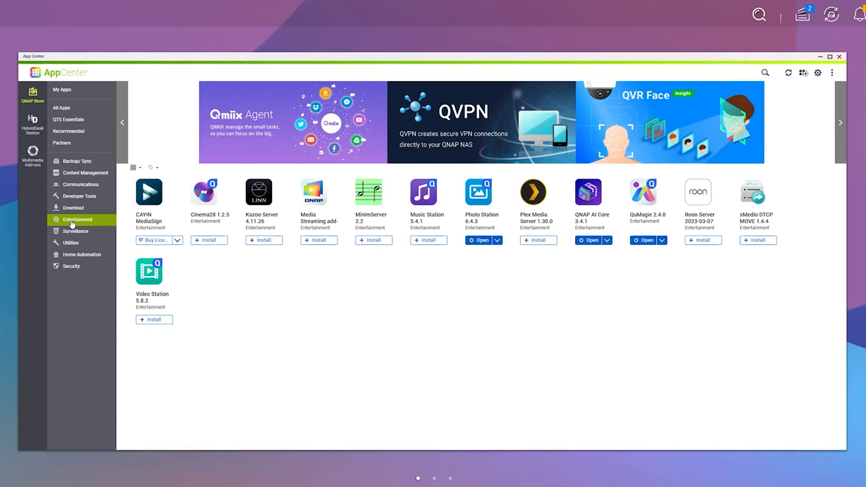
Step: List the Surveillance apps, then the Utilities apps like MariaDB and Container Station
{"action": "left_click", "coordinate": [76, 230]}
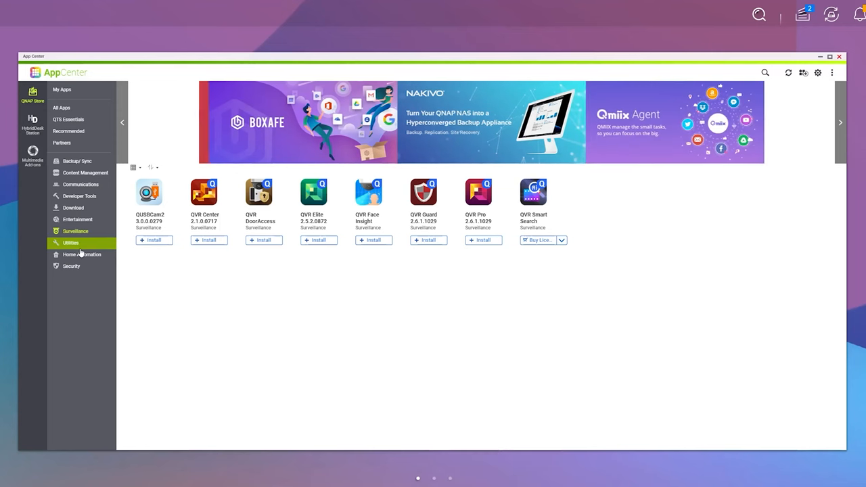
{"action": "left_click", "coordinate": [70, 242]}
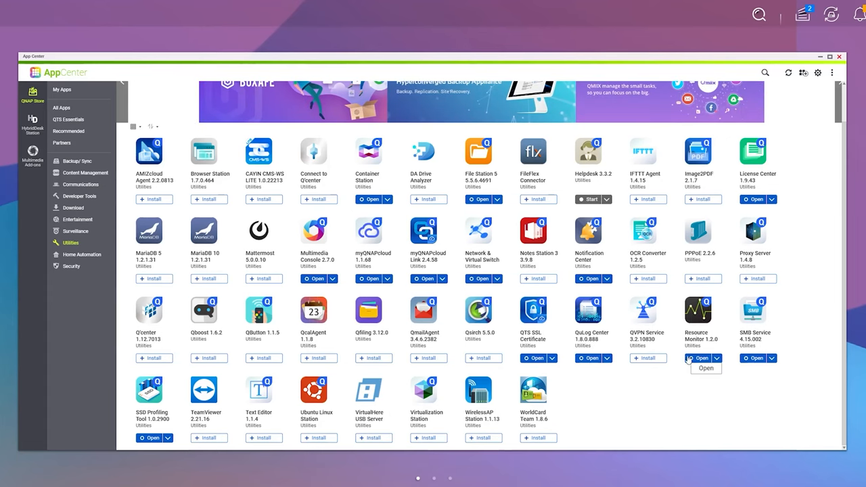
Step: Open Resource Monitor's Storage Resource, viewing Pool, RAID and per-disk activity
{"action": "left_click", "coordinate": [706, 368]}
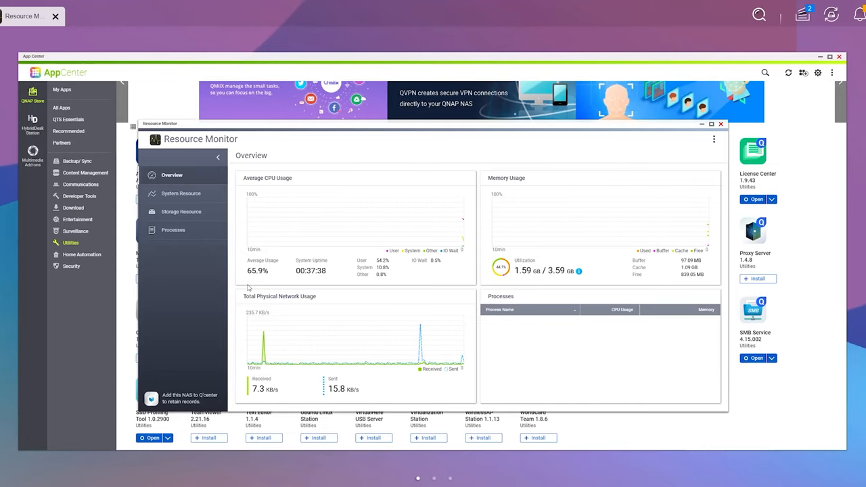
{"action": "left_click", "coordinate": [181, 211]}
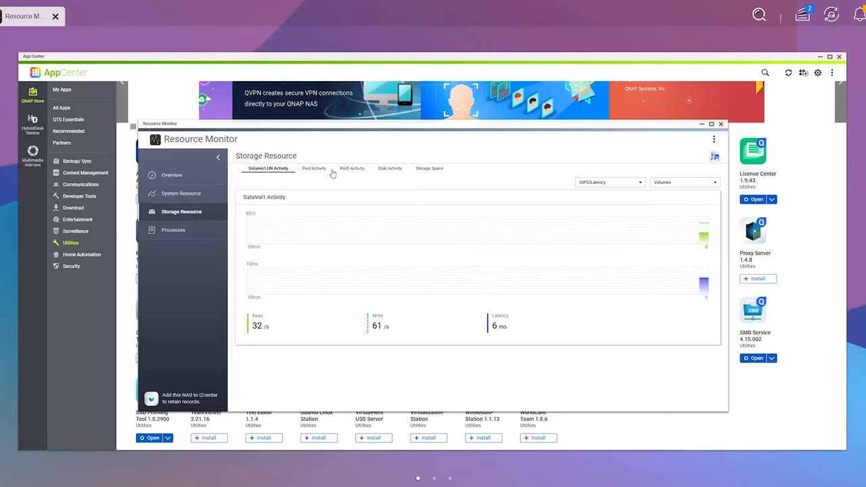
{"action": "left_click", "coordinate": [313, 168]}
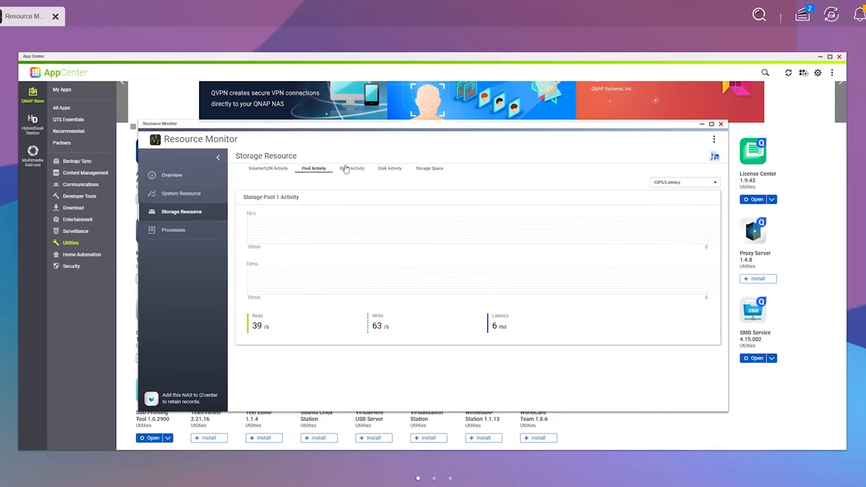
{"action": "left_click", "coordinate": [352, 168]}
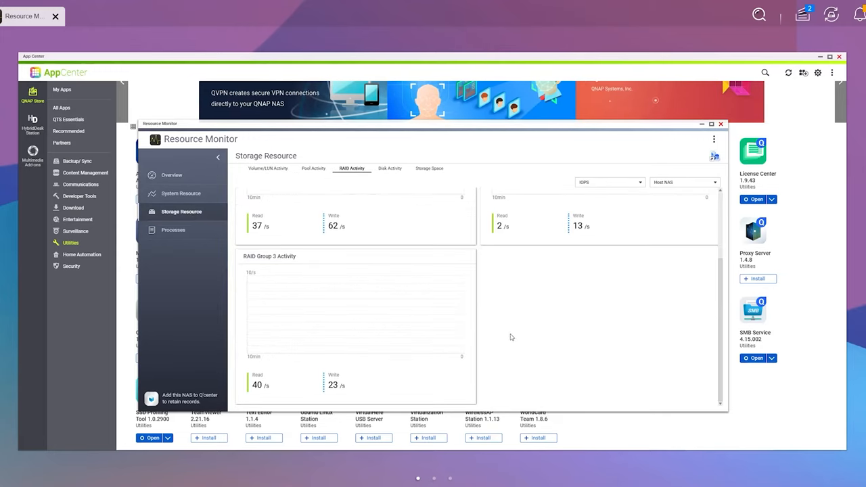
{"action": "left_click", "coordinate": [389, 168]}
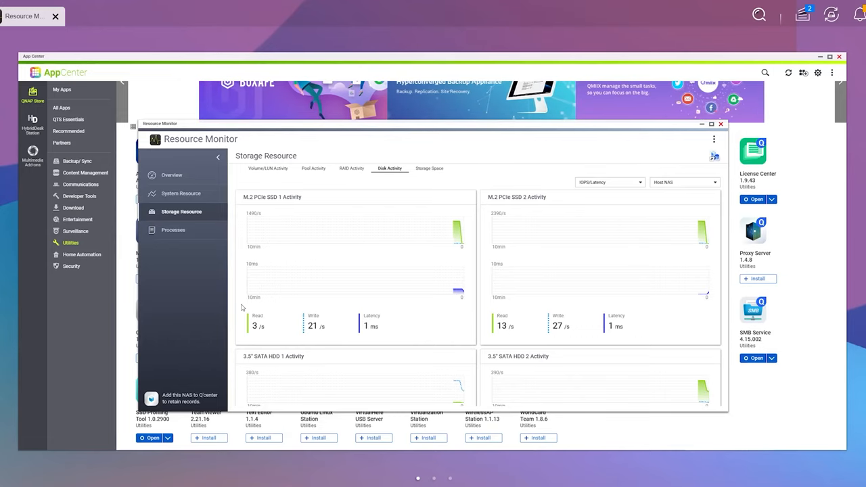
Step: Scroll through each disk's read, write and latency graphs, then open the drive performance results
{"action": "scroll", "scroll_direction": "down", "scroll_amount": 3}
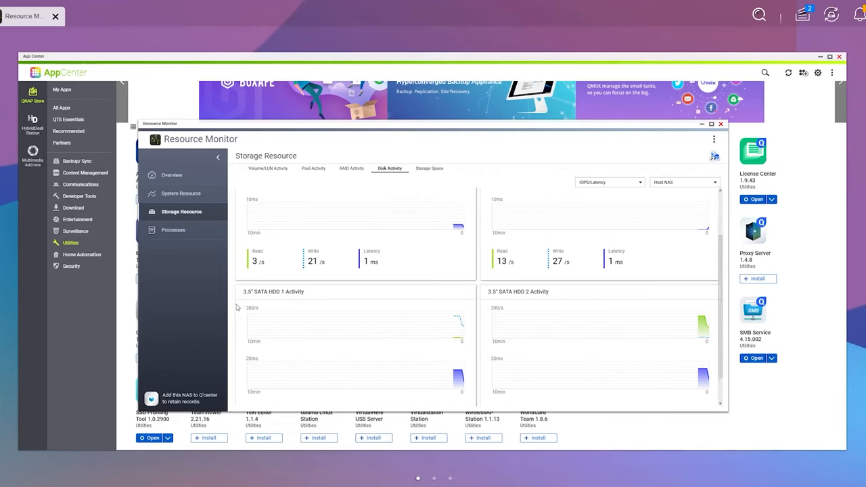
{"action": "scroll", "scroll_direction": "down", "scroll_amount": 3}
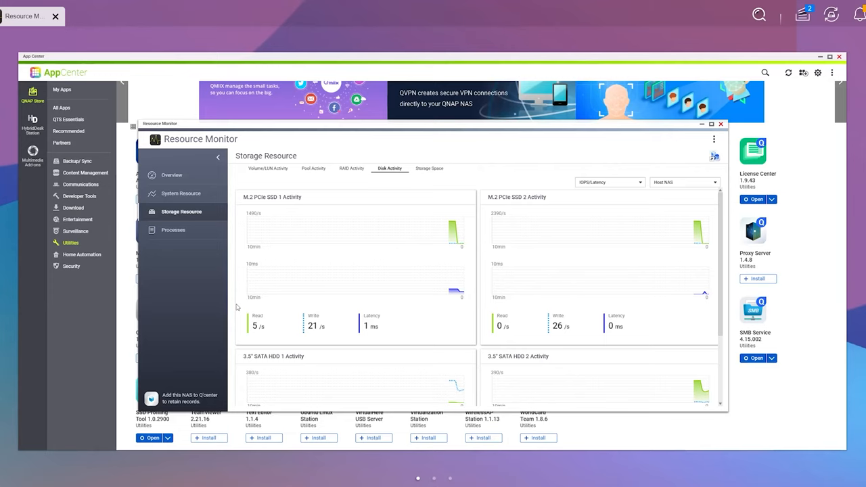
{"action": "scroll", "scroll_direction": "down", "scroll_amount": 3}
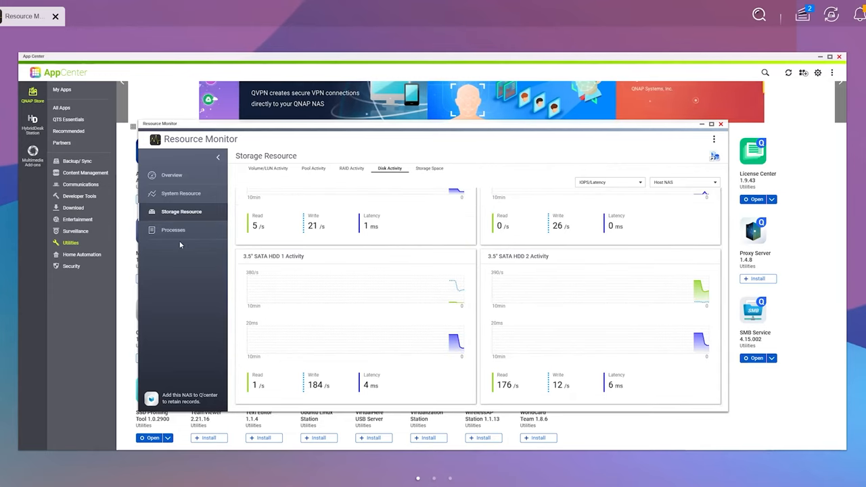
{"action": "left_click", "coordinate": [173, 229]}
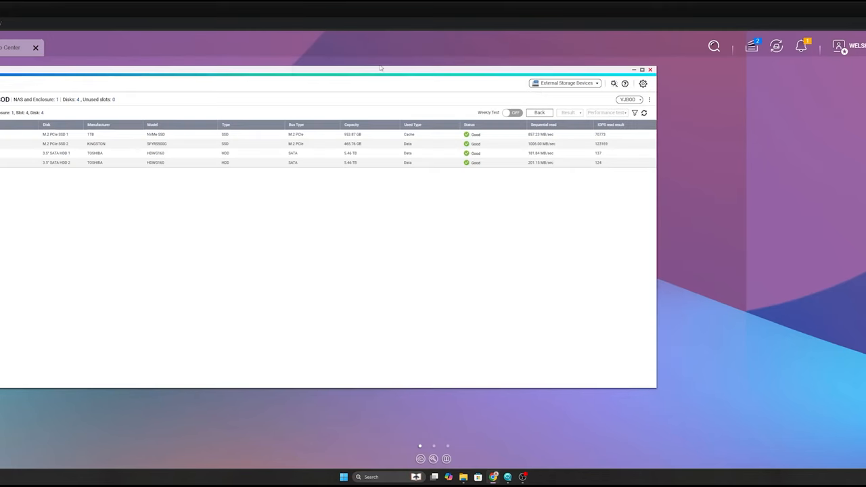
{"action": "mouse_move", "coordinate": [590, 179]}
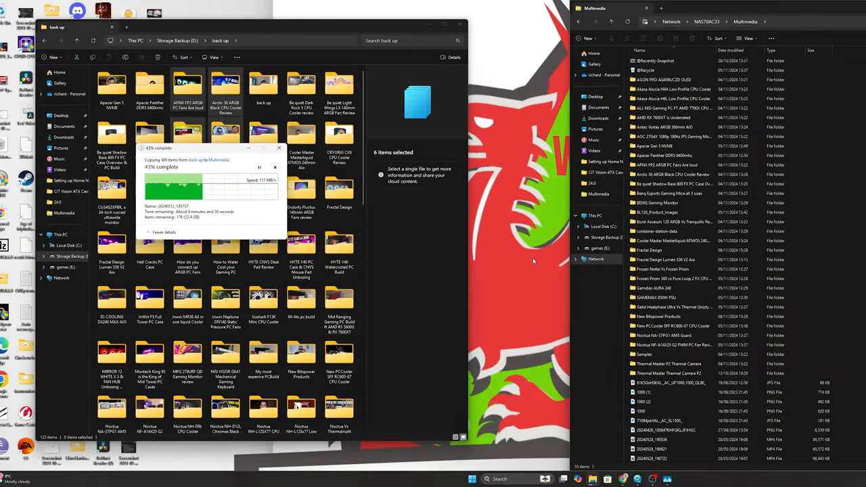
{"action": "mouse_move", "coordinate": [238, 234]}
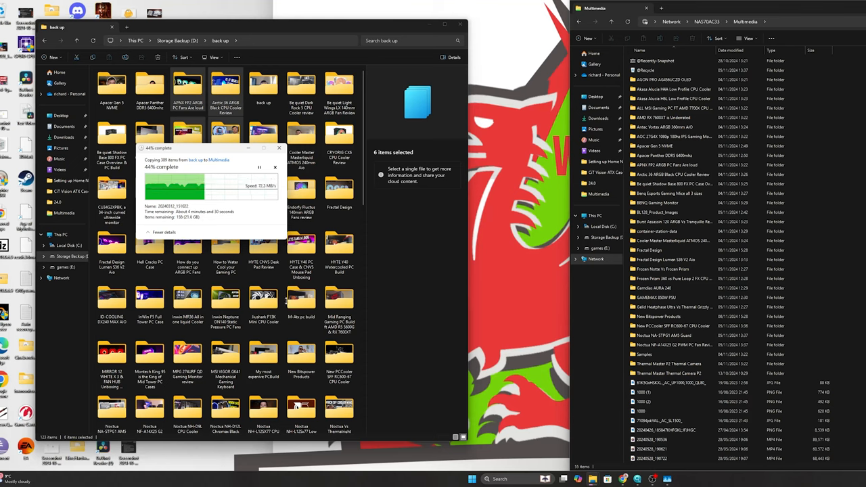
Step: Drag the copy progress dialog aside while the 389-item copy runs
{"action": "left_click_drag", "start_coordinate": [210, 148], "coordinate": [530, 101]}
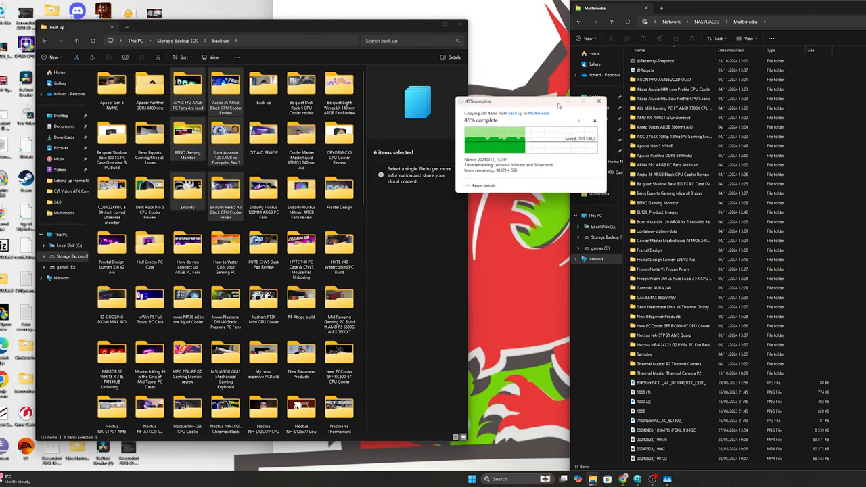
{"action": "mouse_move", "coordinate": [548, 184]}
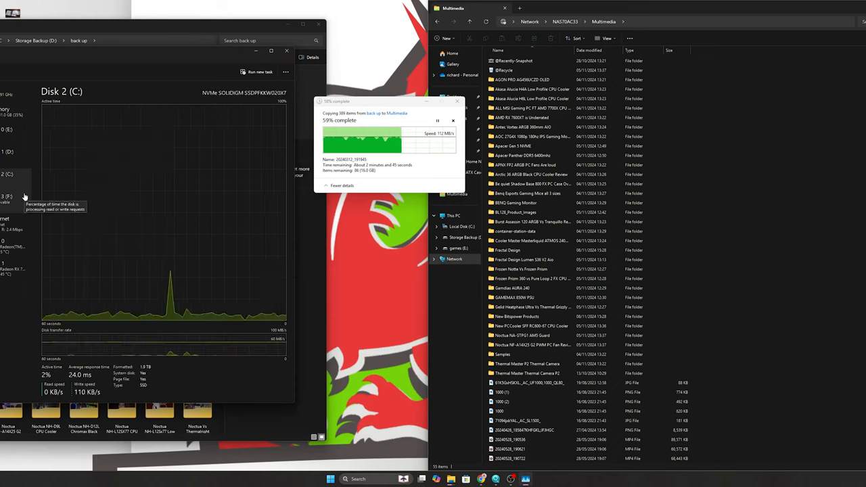
Step: Check Disk 0 (E:) then Disk 1 (D:), reading about 118 MB/s
{"action": "left_click", "coordinate": [9, 146]}
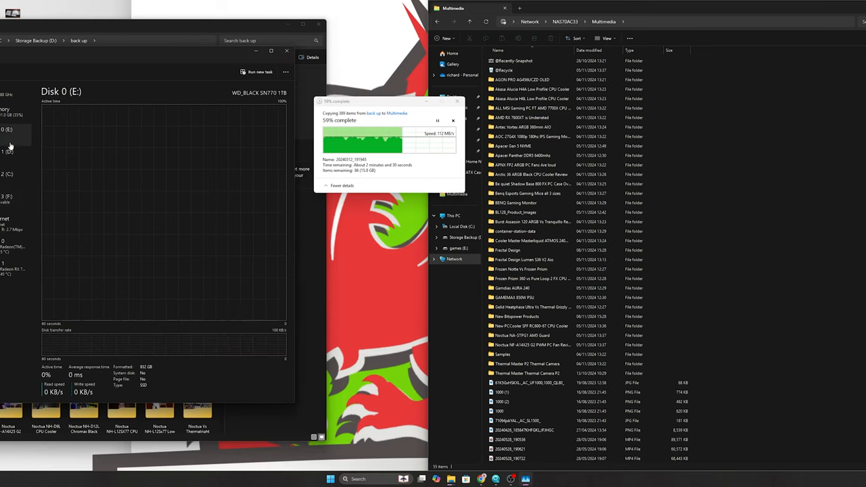
{"action": "left_click", "coordinate": [8, 156]}
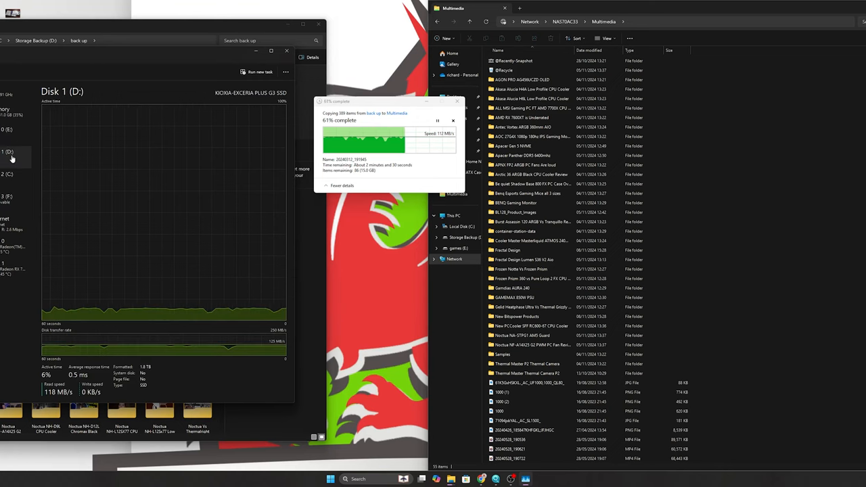